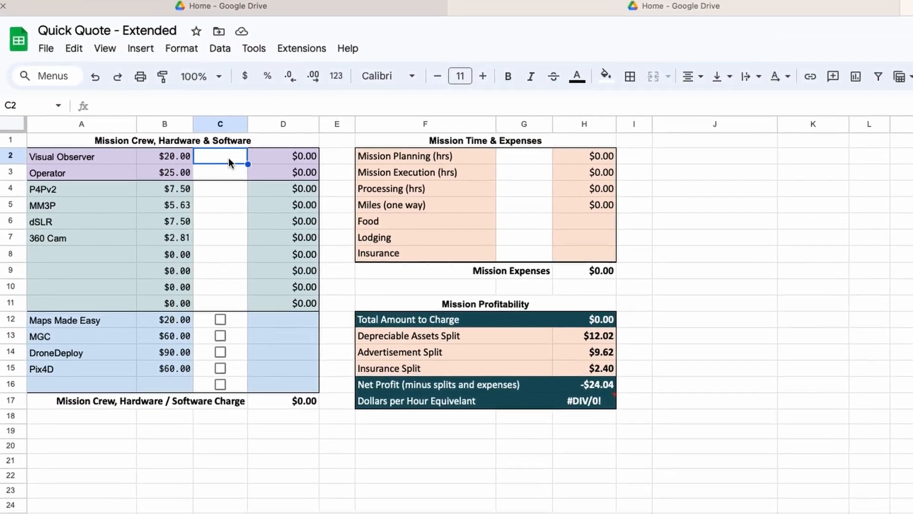
# Step: Enter quantity 1, tick the MGC software option, and run the Populate_Quote_Sheet macro
pyautogui.write('1')
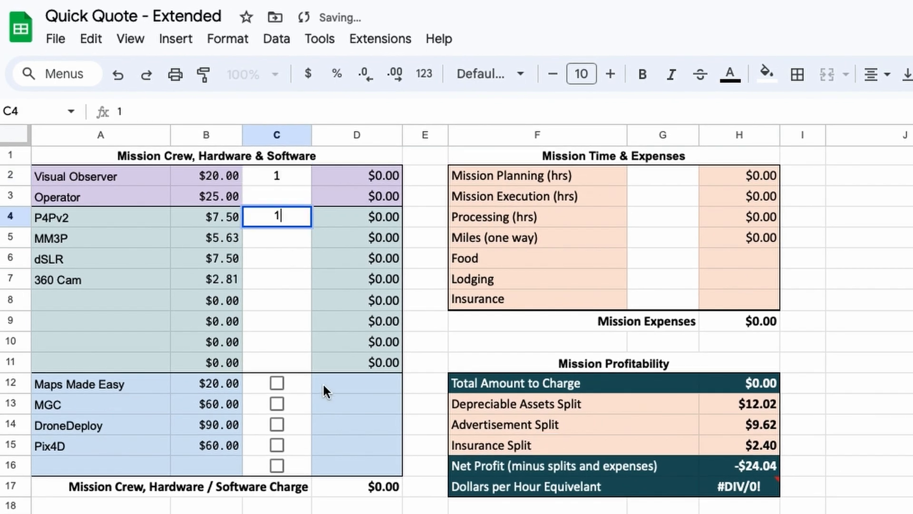
pyautogui.click(277, 404)
pyautogui.write('10')
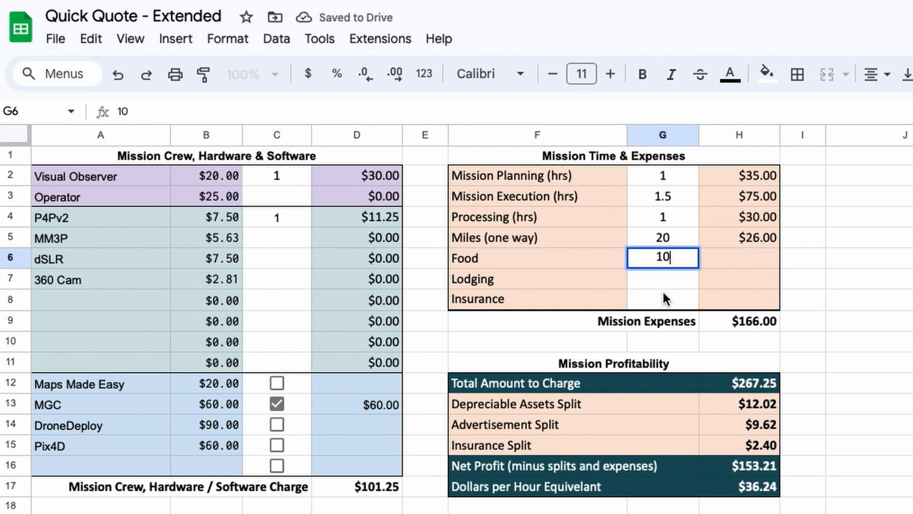
pyautogui.moveTo(757, 377)
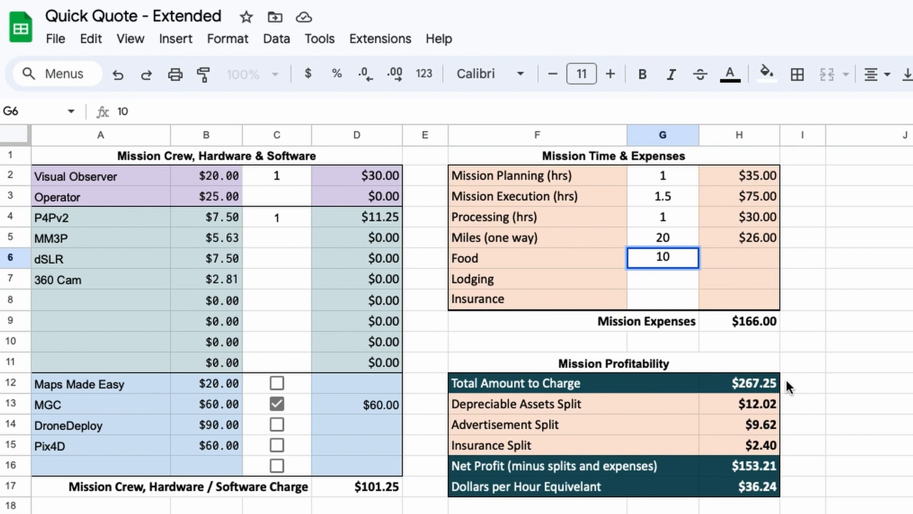
pyautogui.moveTo(725, 268)
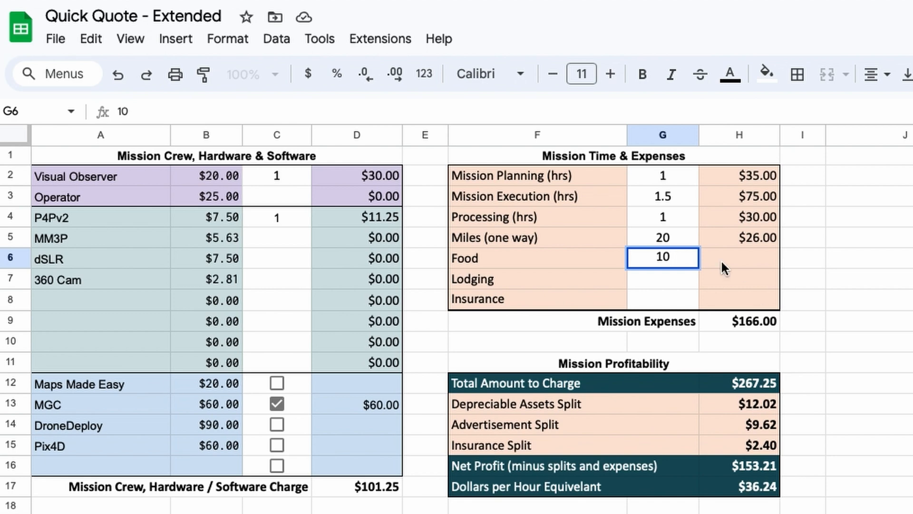
pyautogui.click(379, 39)
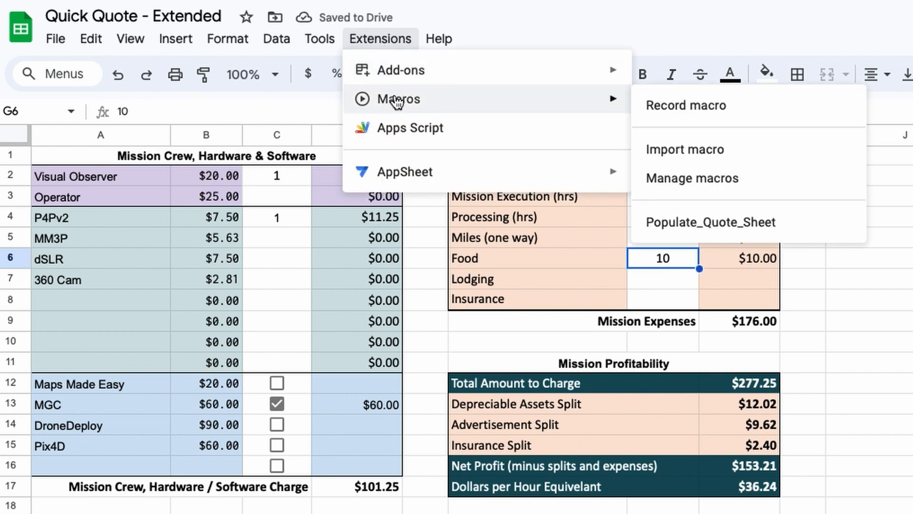
pyautogui.moveTo(697, 222)
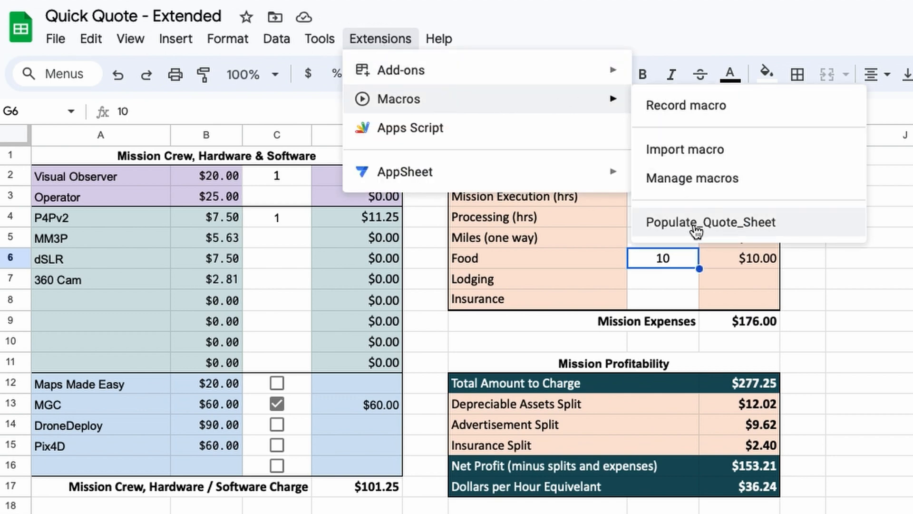
pyautogui.click(712, 222)
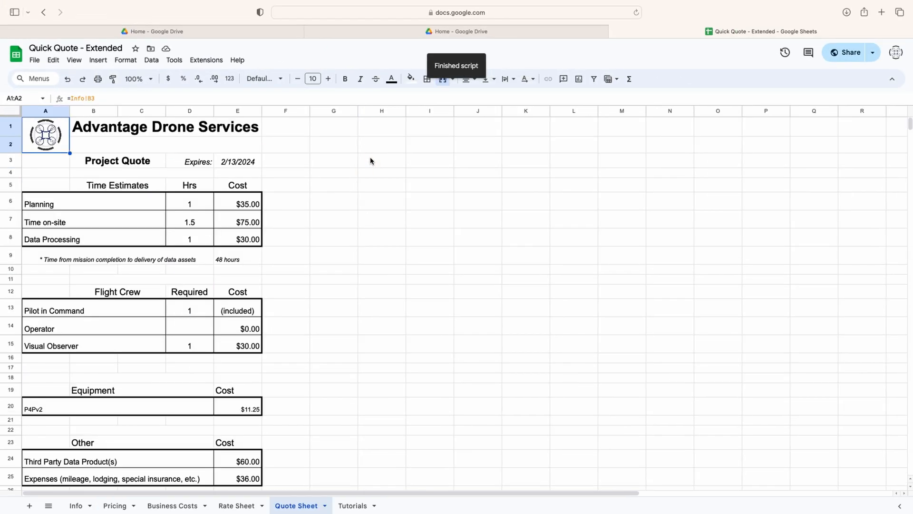
pyautogui.moveTo(294, 214)
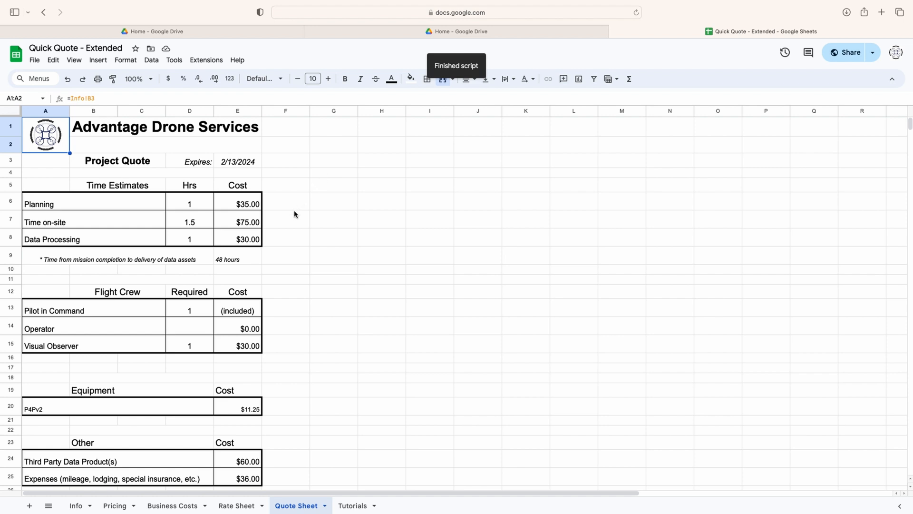
pyautogui.scroll(-3)
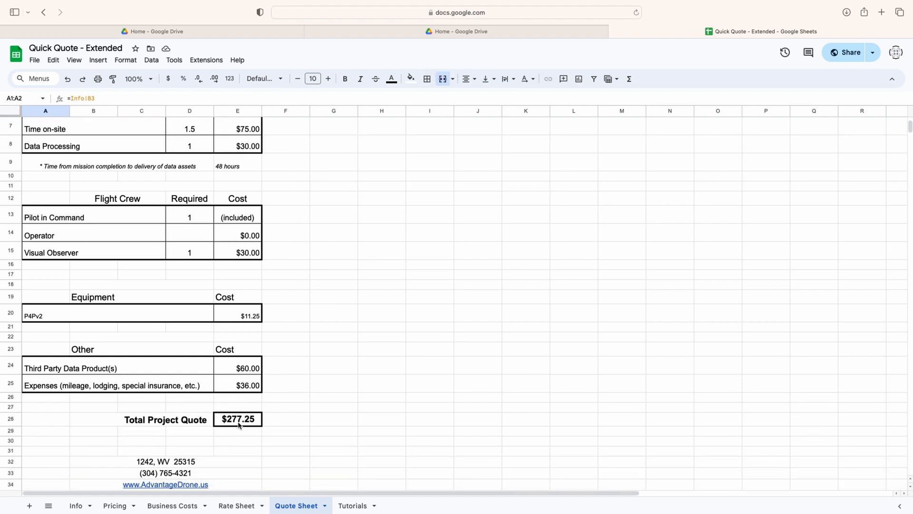
pyautogui.moveTo(354, 161)
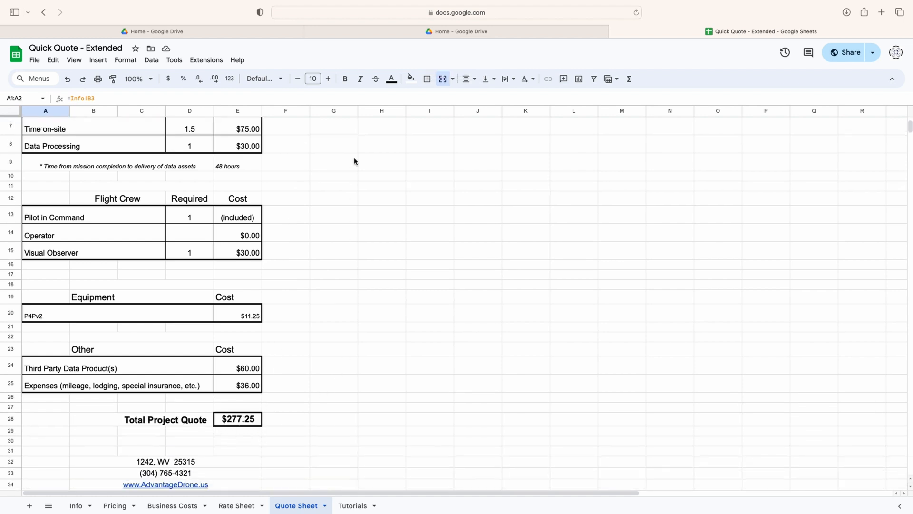
pyautogui.scroll(3)
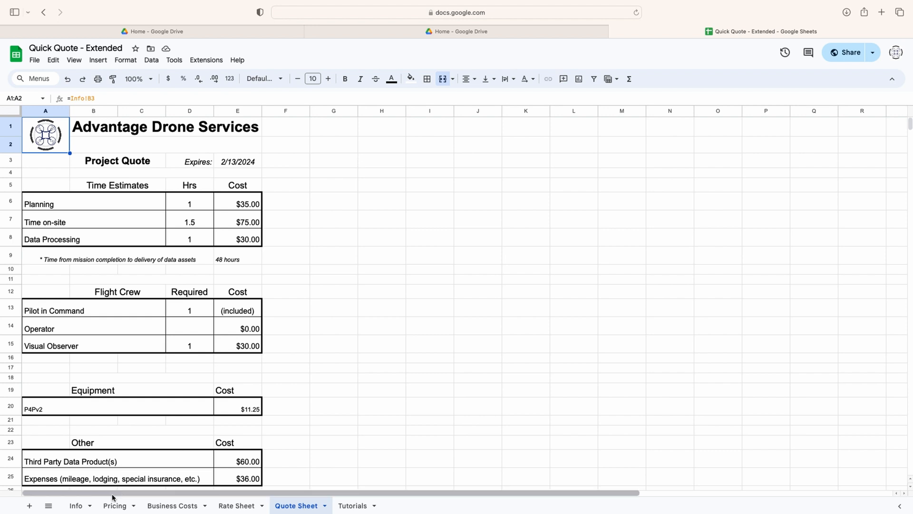
# Step: On the Info sheet, enter 'Advantage Drone Services' as the business name
pyautogui.click(75, 505)
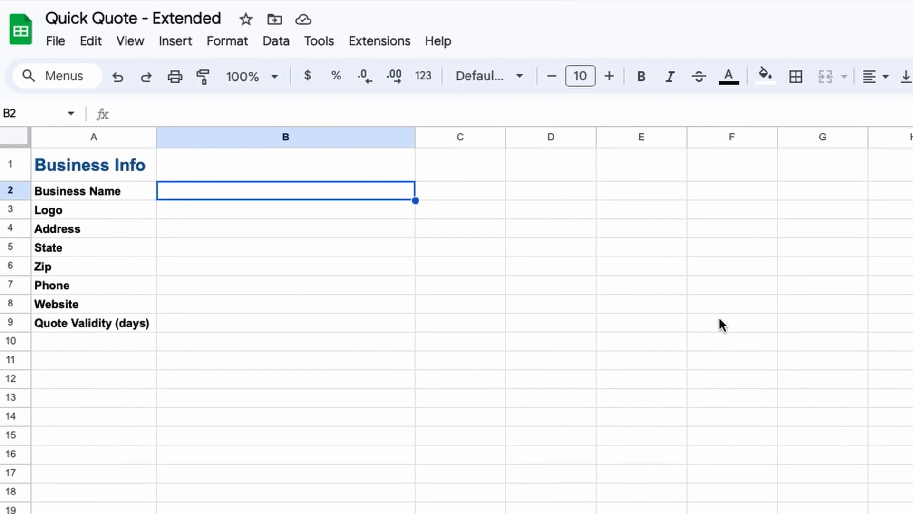
pyautogui.write('Adv')
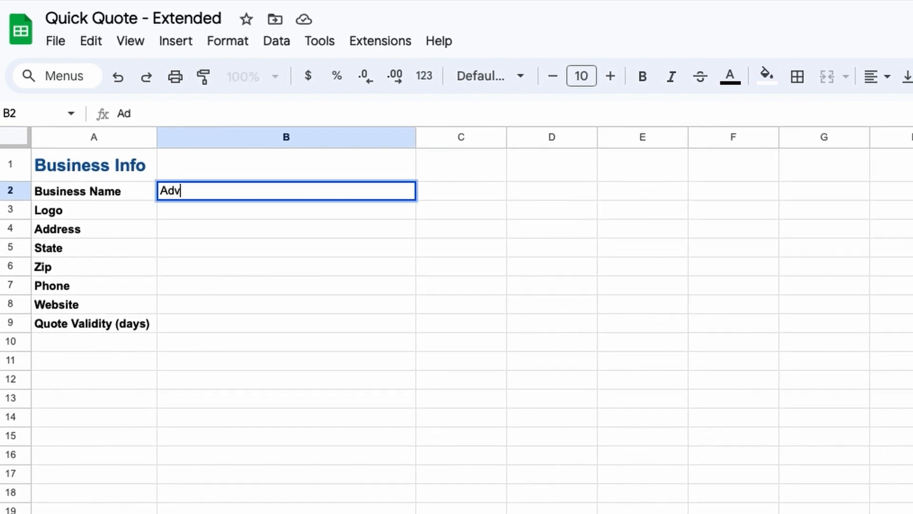
pyautogui.write('antage Drone S')
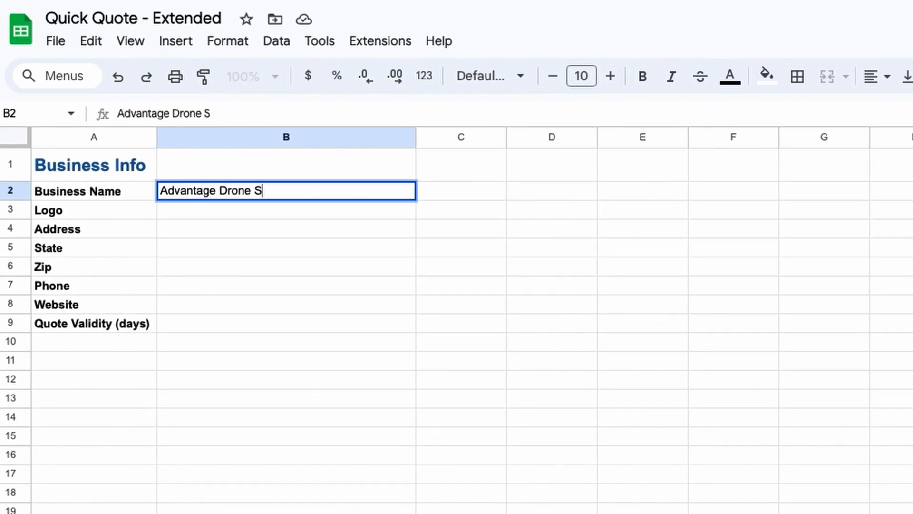
pyautogui.write('ervices')
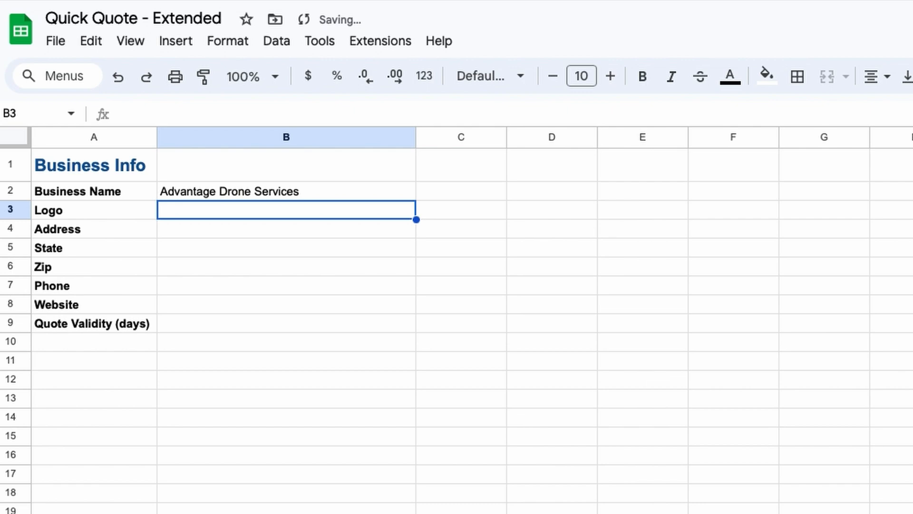
pyautogui.moveTo(323, 223)
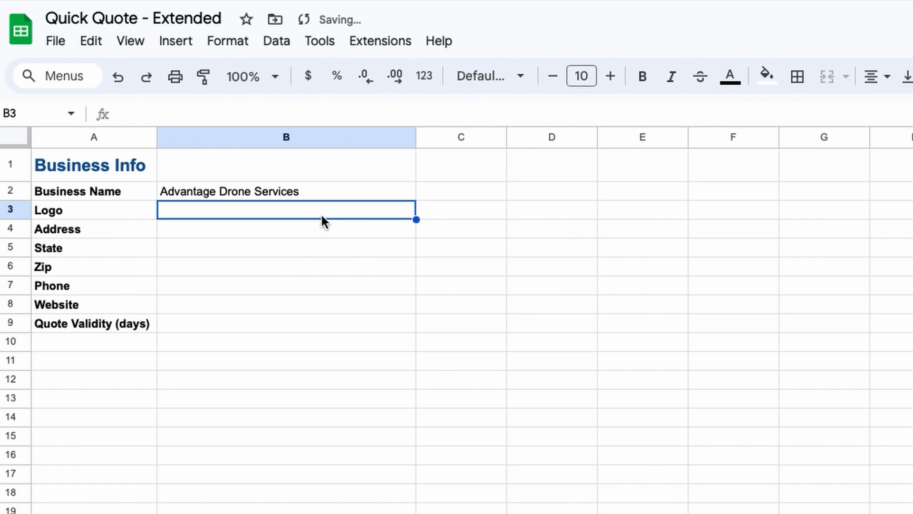
pyautogui.click(175, 41)
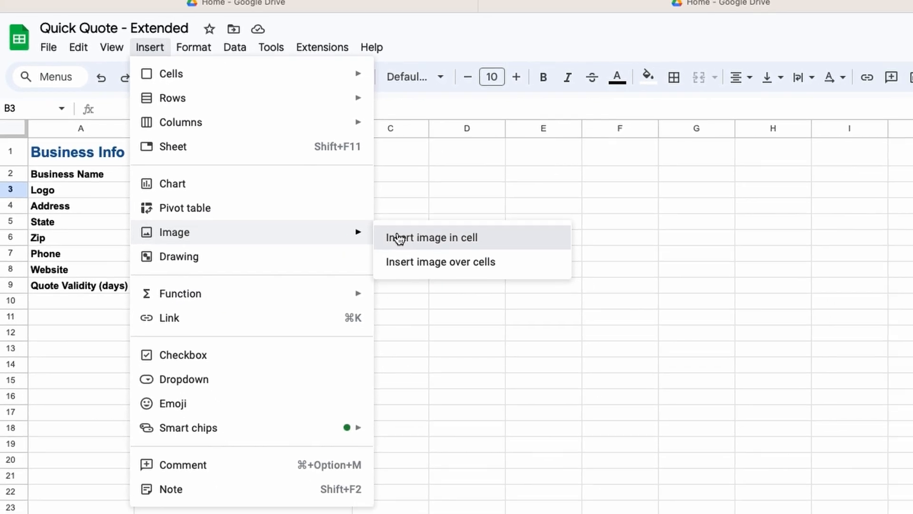
# Step: Upload the logo image file from the computer into the Logo cell
pyautogui.click(431, 237)
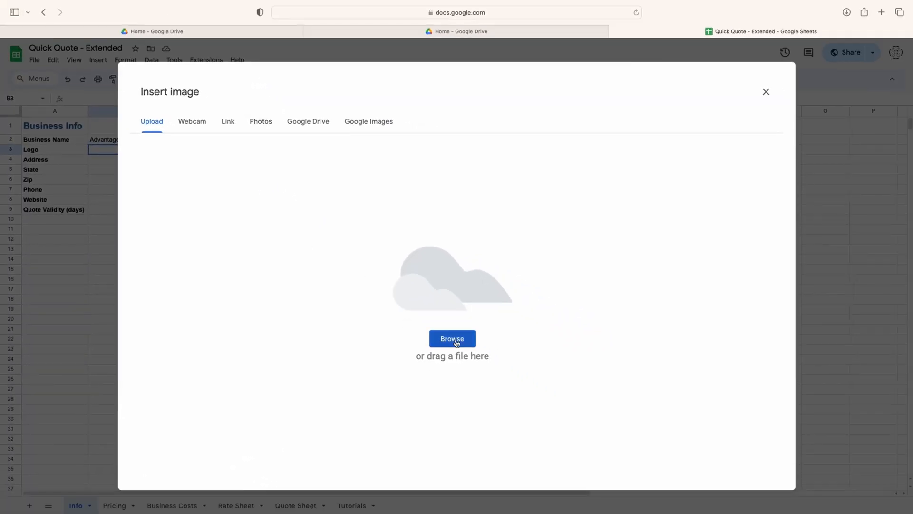
pyautogui.click(452, 338)
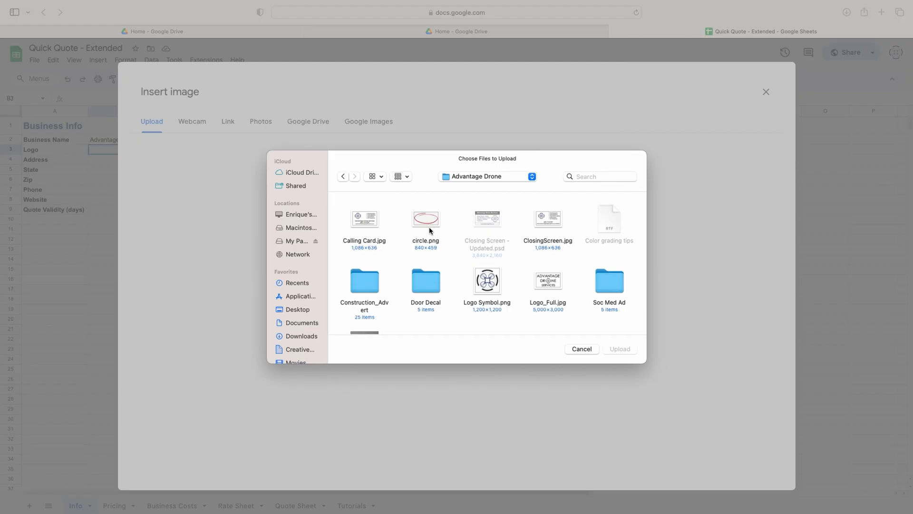
pyautogui.click(486, 280)
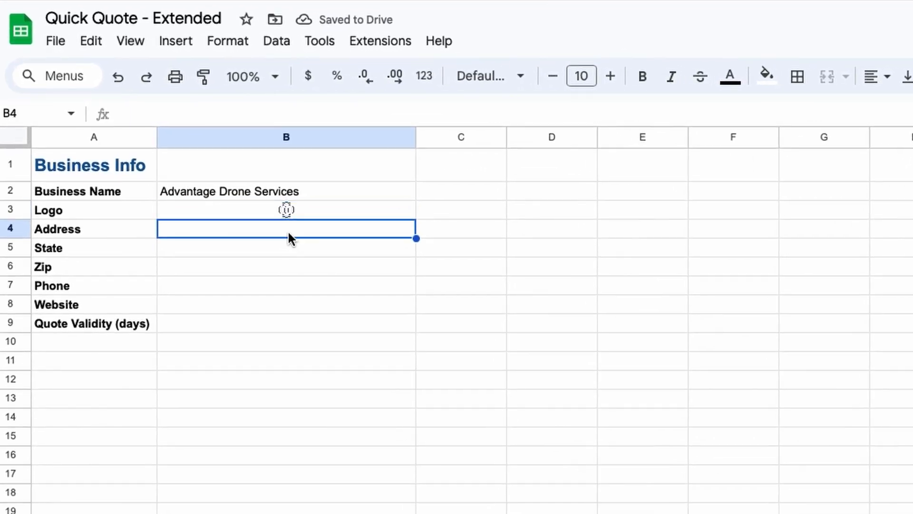
pyautogui.write('1242')
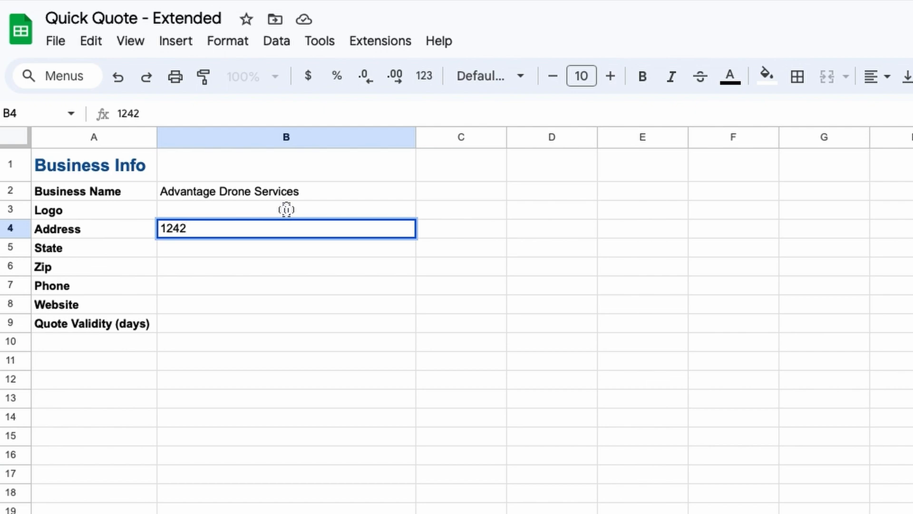
pyautogui.write('Pilo')
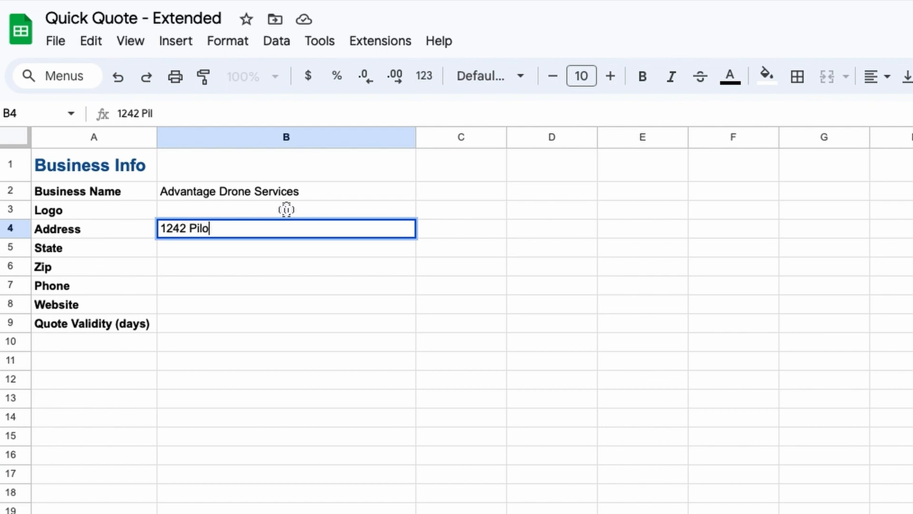
pyautogui.write("t's Way")
pyautogui.click(286, 267)
pyautogui.write('25')
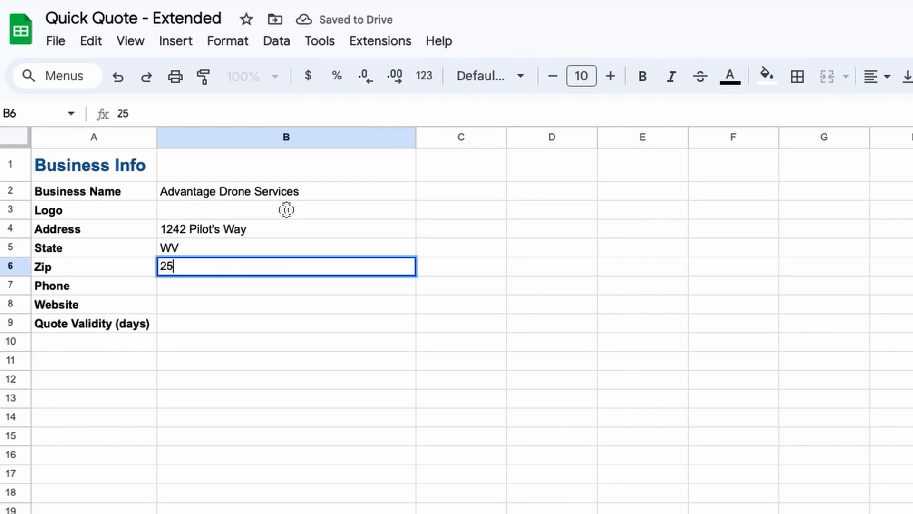
pyautogui.write('315')
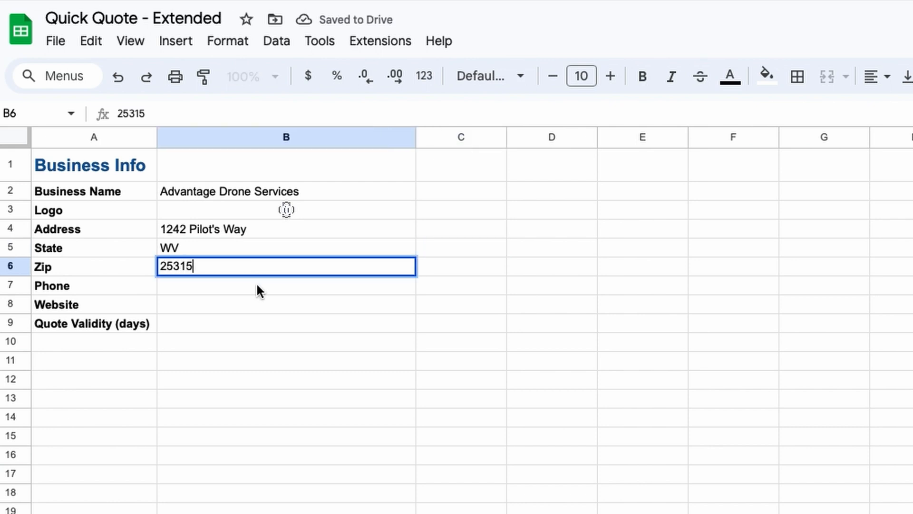
pyautogui.write('(3')
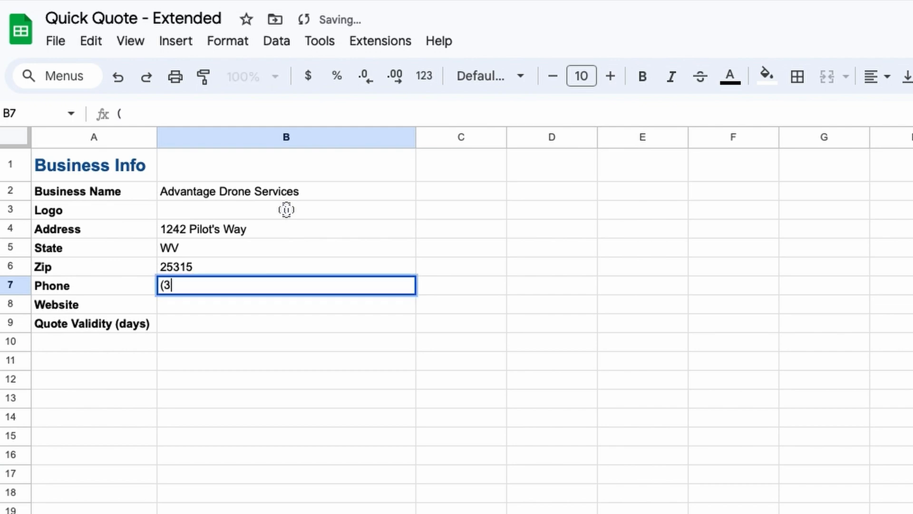
pyautogui.write('04)')
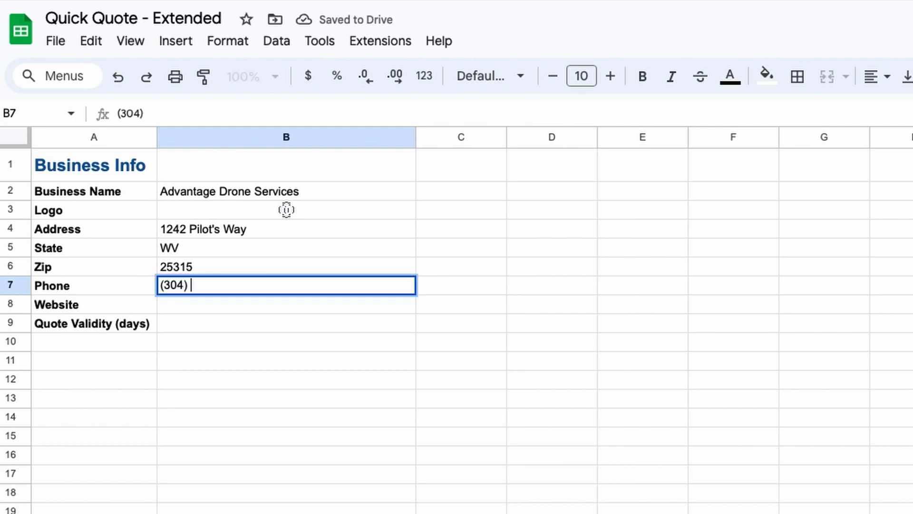
pyautogui.write('765-')
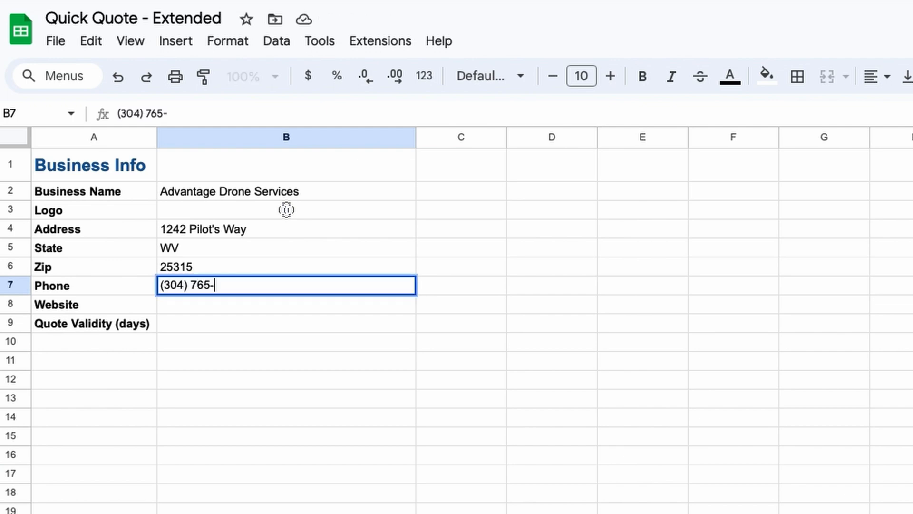
pyautogui.write('4321')
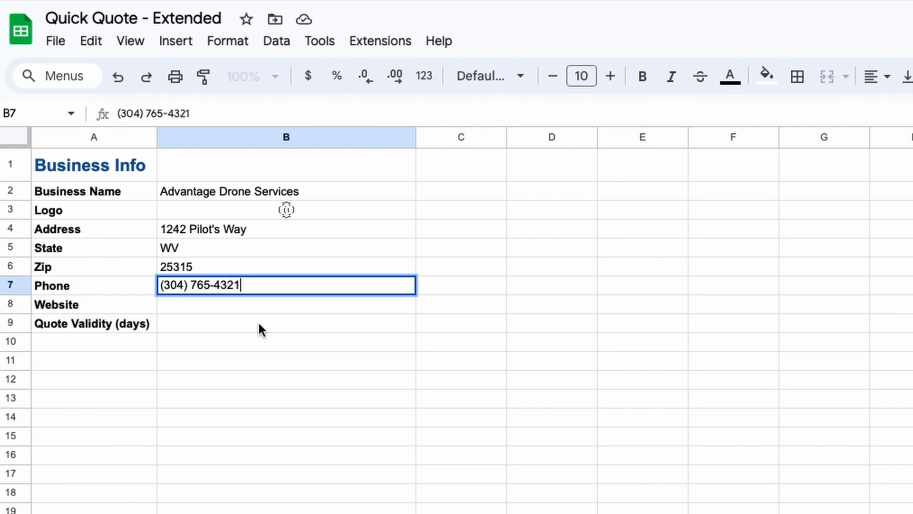
pyautogui.write('www')
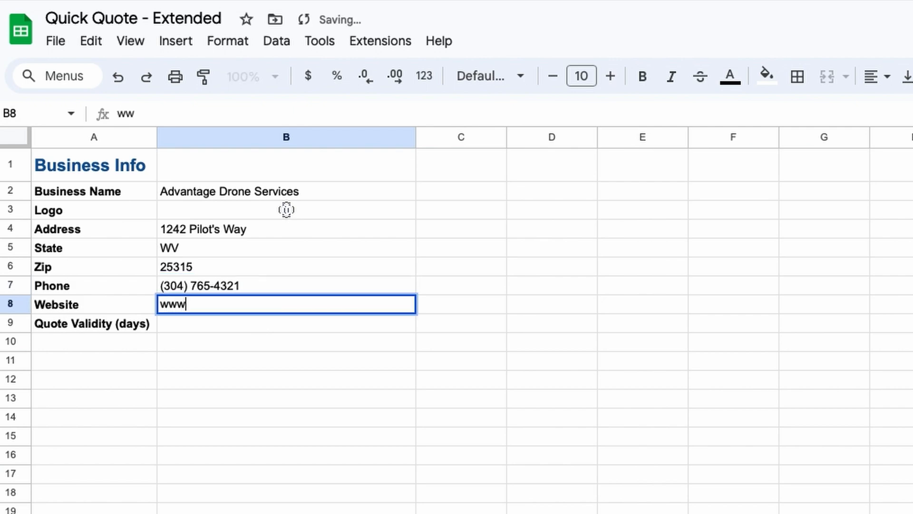
pyautogui.write('.Advantage')
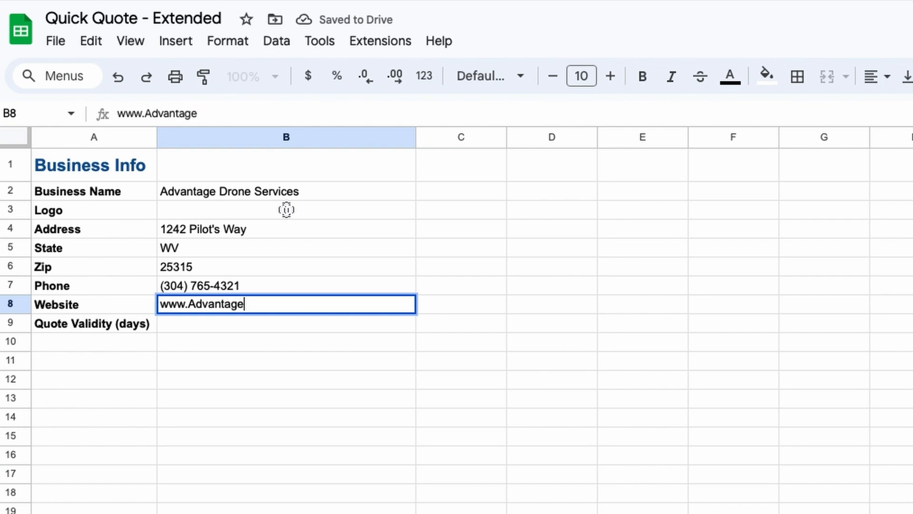
pyautogui.write('Drone.us')
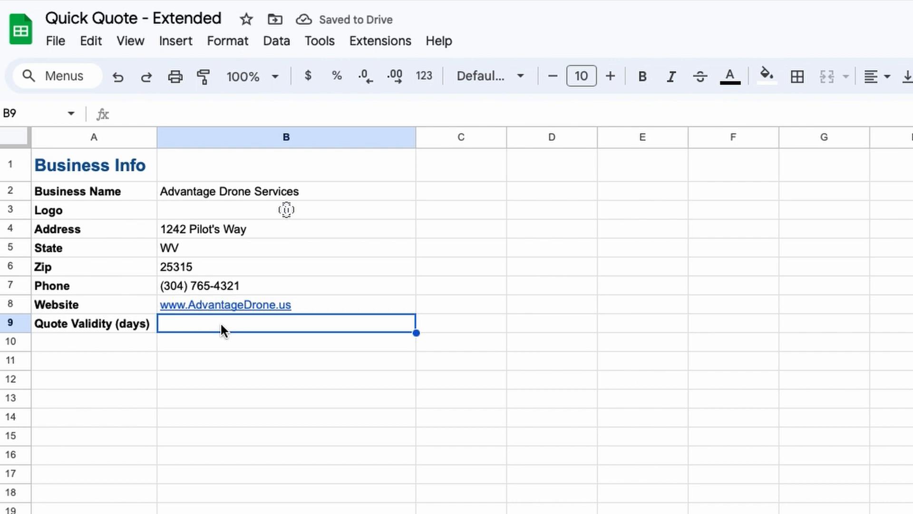
# Step: Set the quote validity to 30 days and return to the Pricing sheet
pyautogui.write('30')
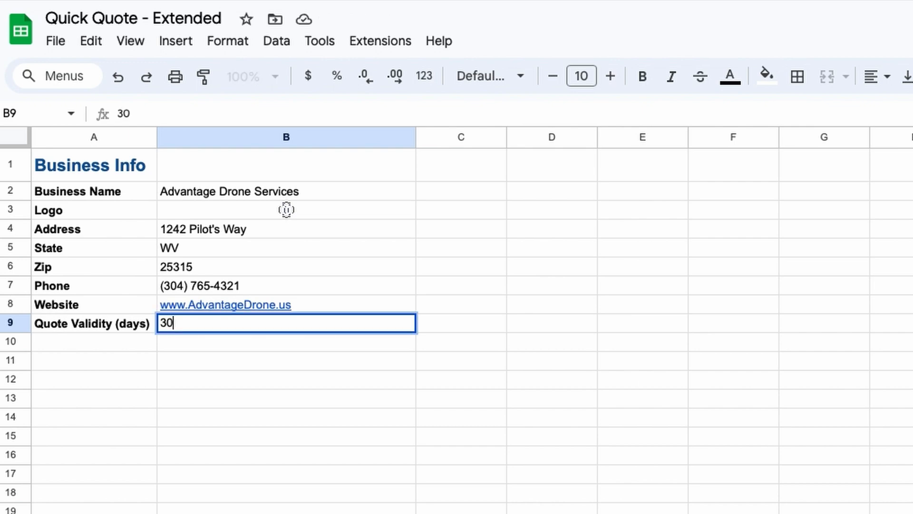
pyautogui.press('Return')
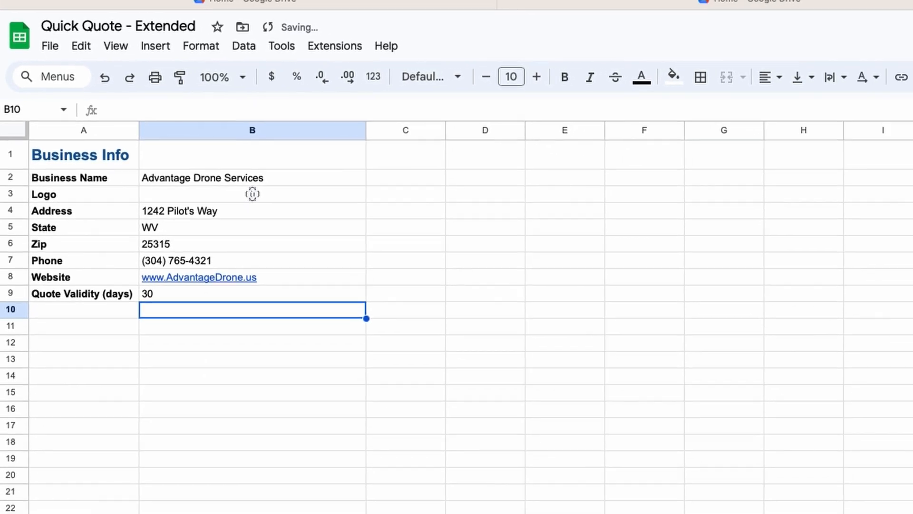
pyautogui.click(114, 505)
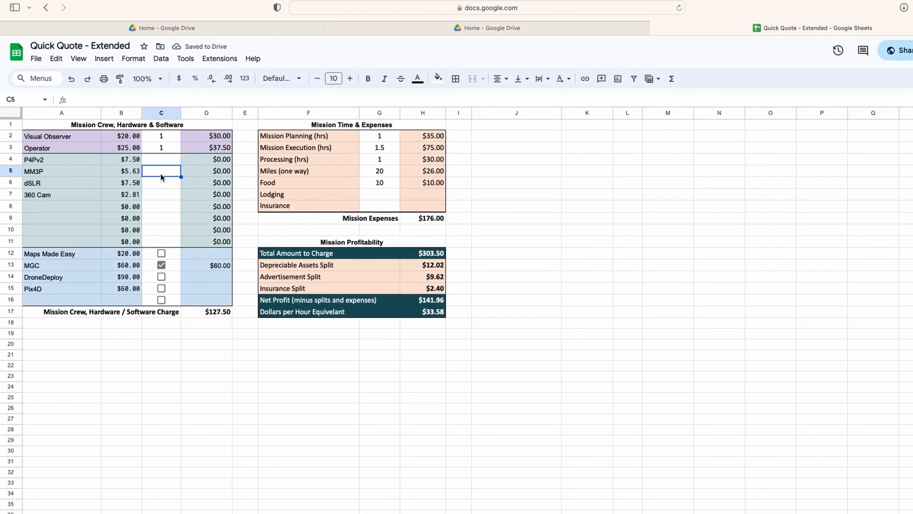
# Step: Select the MM3P quantity cell, run Populate_Quote_Sheet, and view the Quote Sheet
pyautogui.click(161, 278)
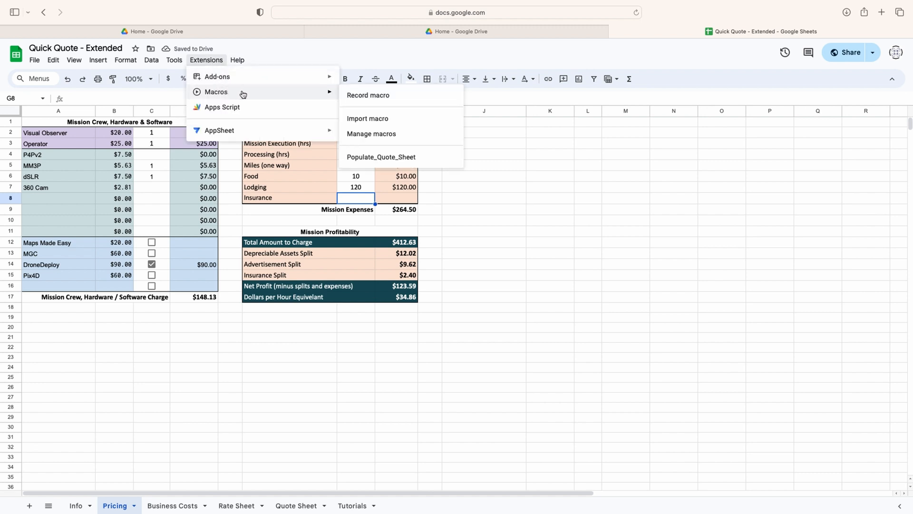
pyautogui.click(381, 157)
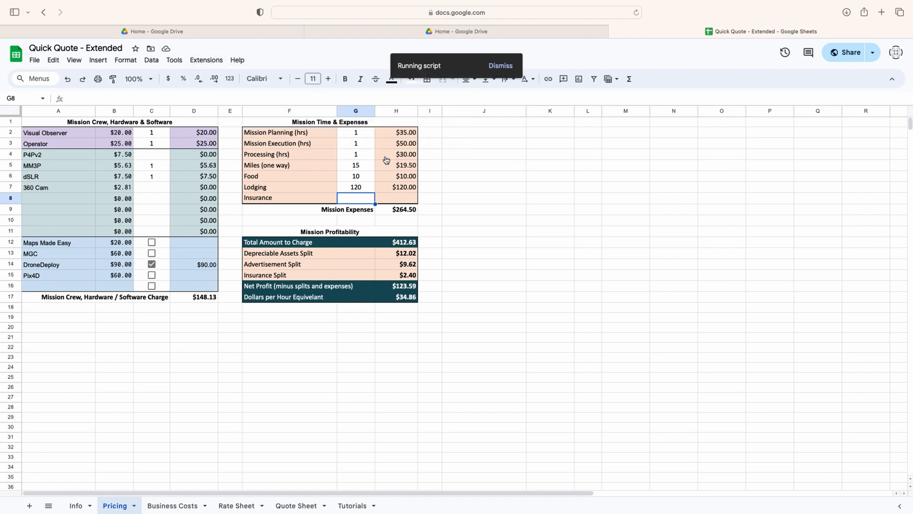
pyautogui.click(296, 506)
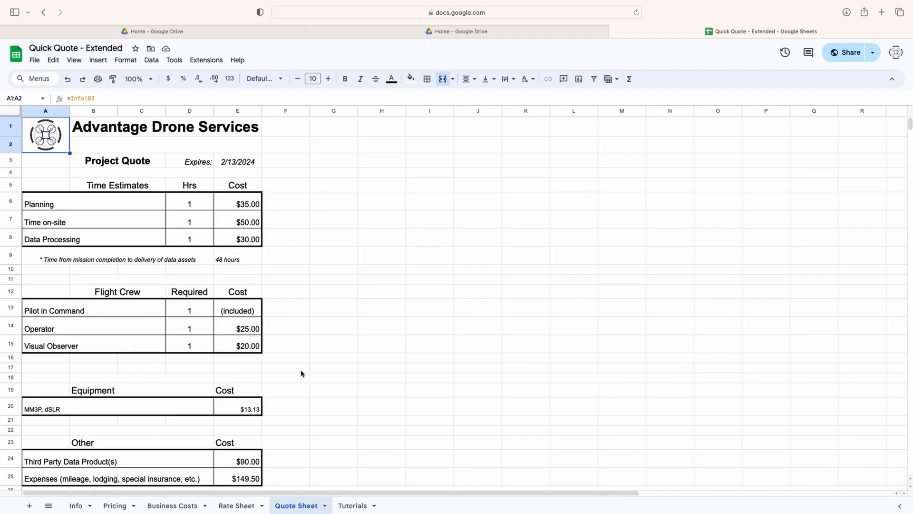
pyautogui.scroll(-3)
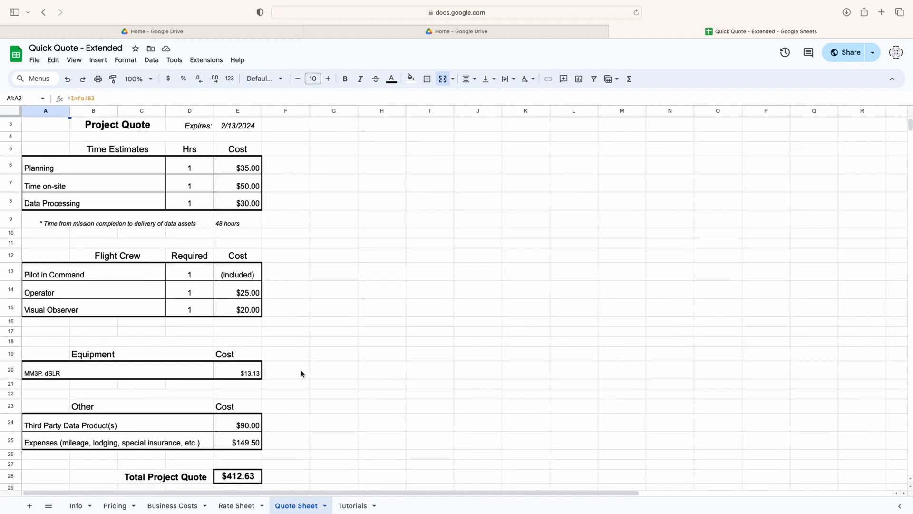
pyautogui.scroll(-3)
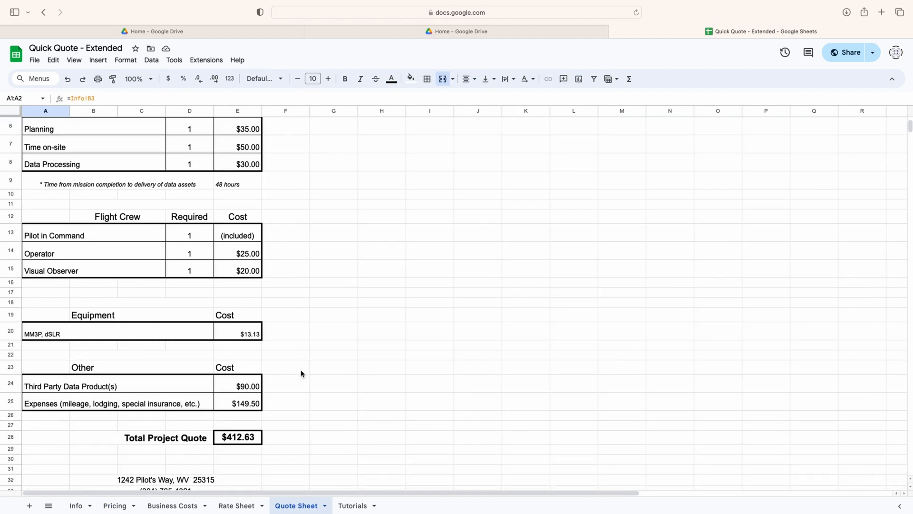
pyautogui.scroll(-3)
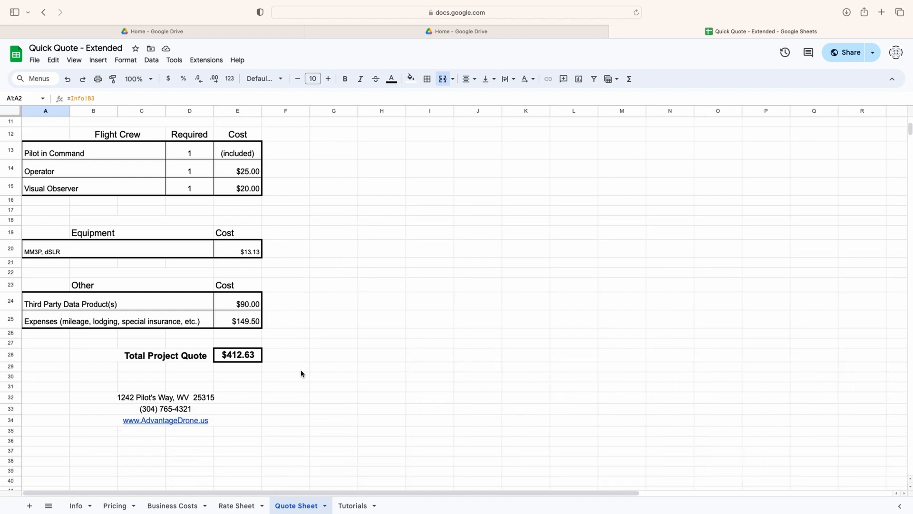
pyautogui.scroll(3)
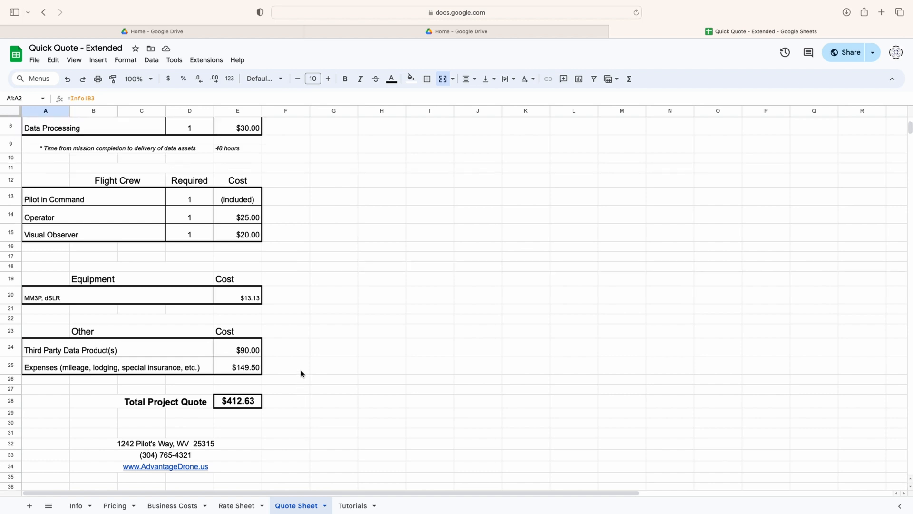
pyautogui.scroll(3)
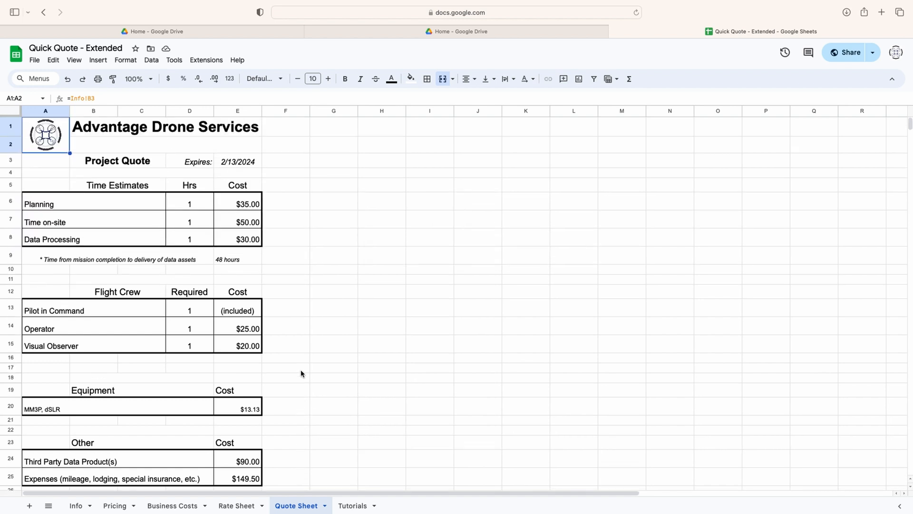